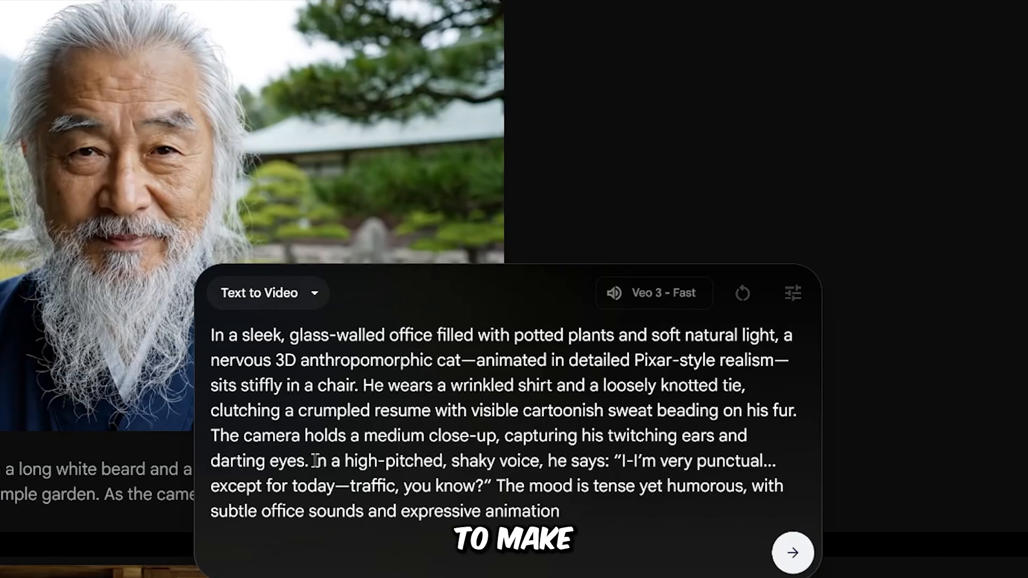
Paste the rustic-kitchen dough-kneading prompt into Text to Video and submit it for generation.
left_click_drag(311, 461, 540, 461)
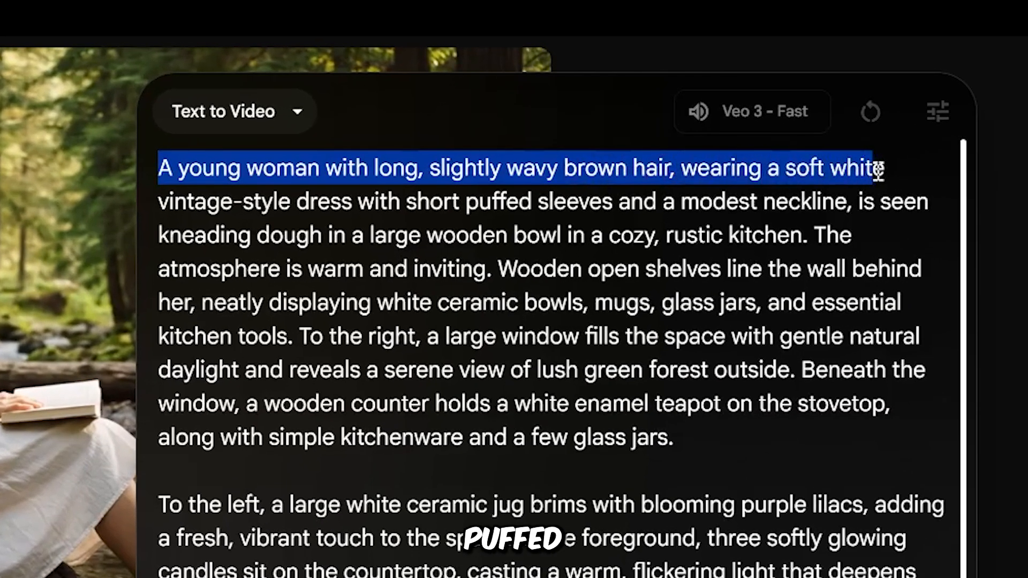
left_click_drag(875, 168, 852, 201)
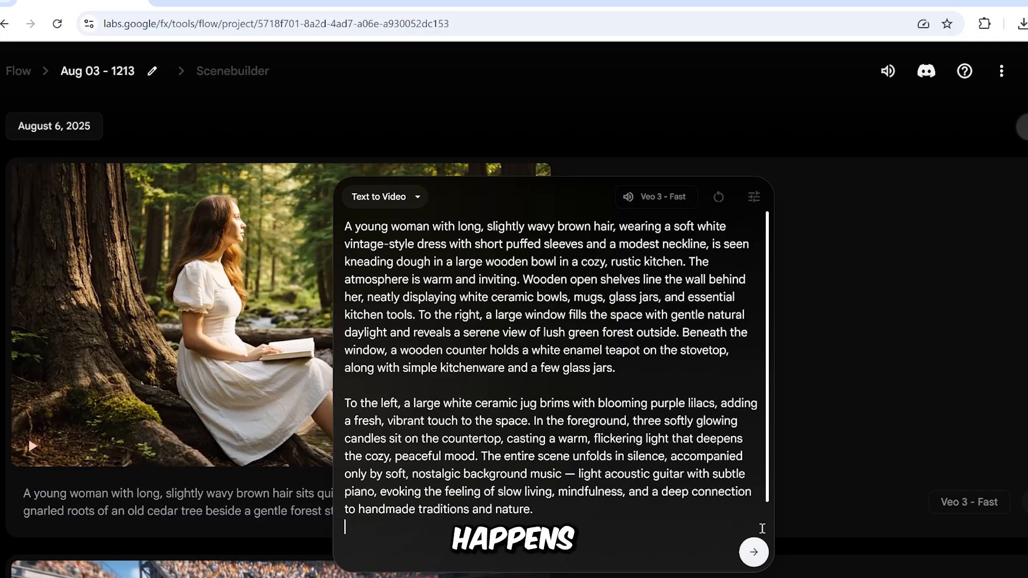
left_click(752, 552)
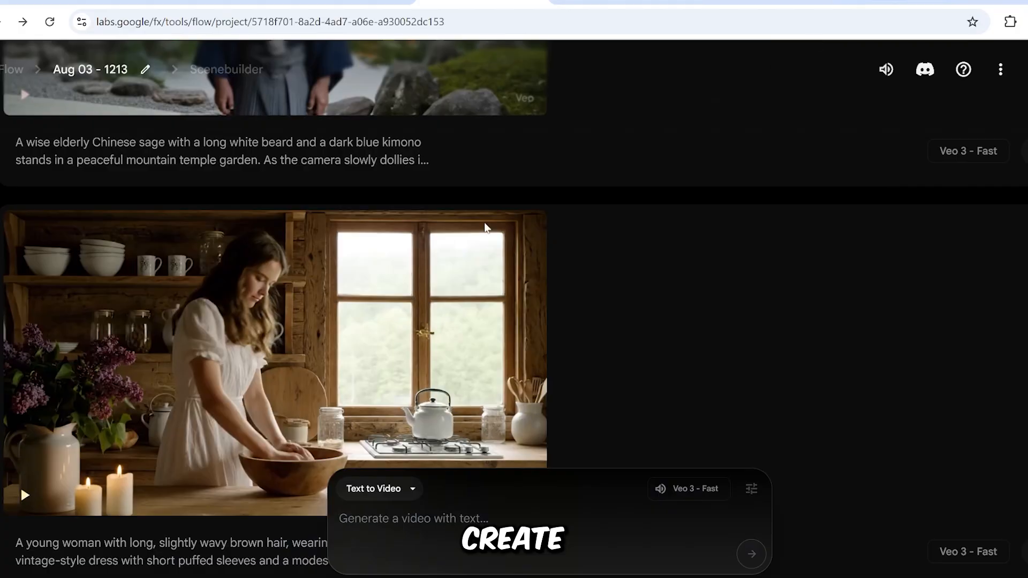
mouse_move(237, 337)
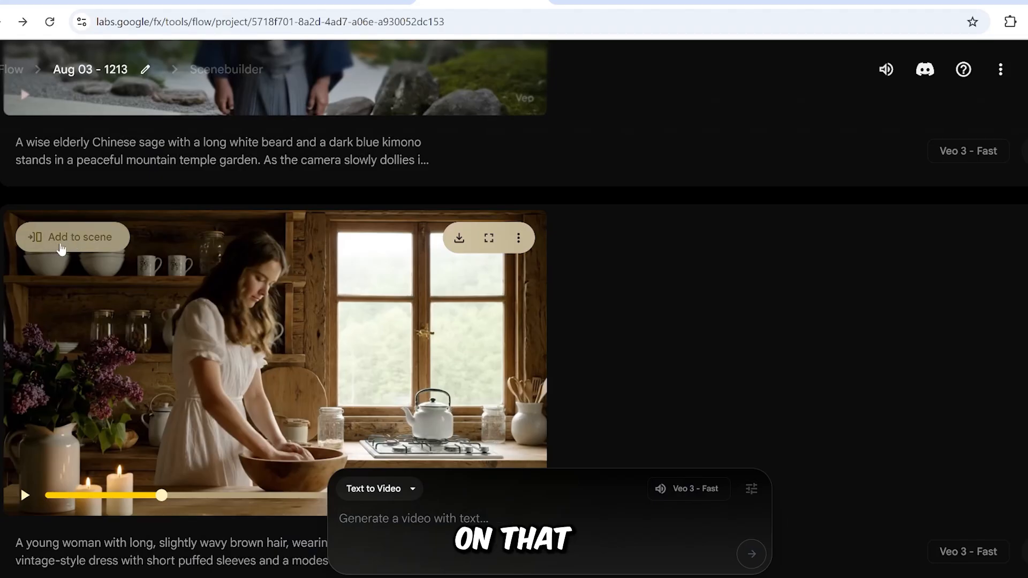
Add the kitchen clip to the Scenebuilder timeline and start a 'Jump to' shot after it.
left_click(73, 237)
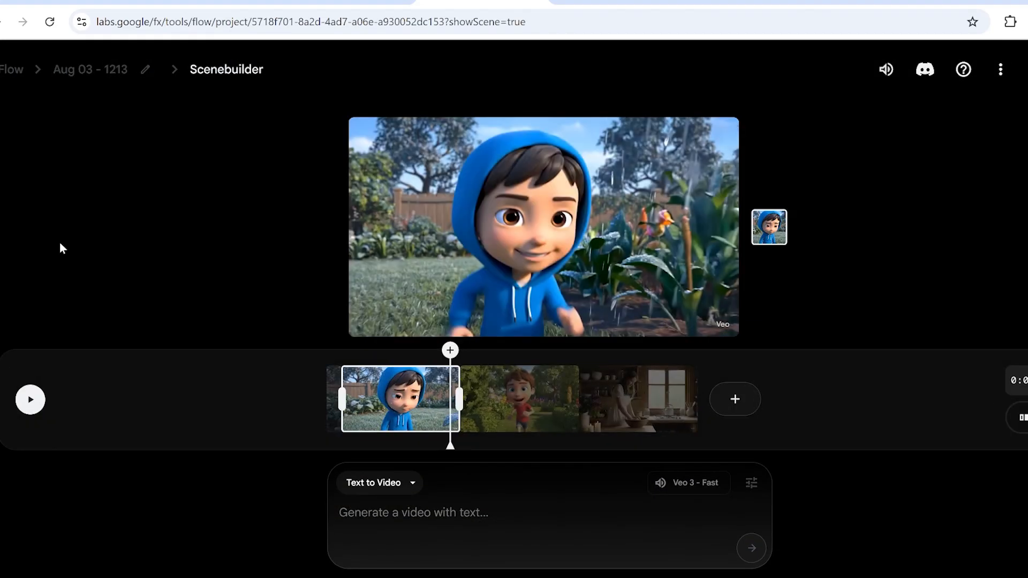
left_click(648, 401)
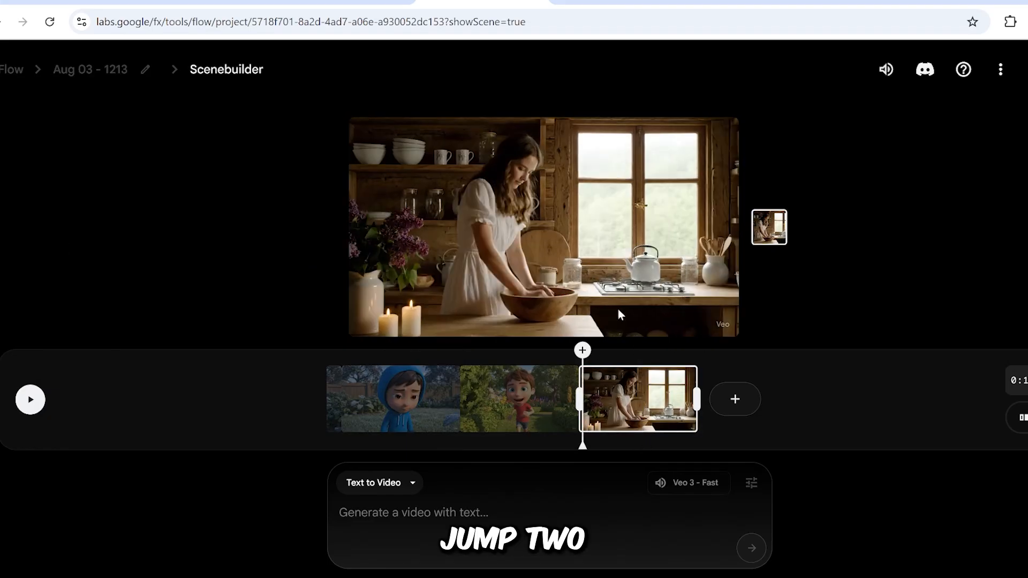
left_click(734, 398)
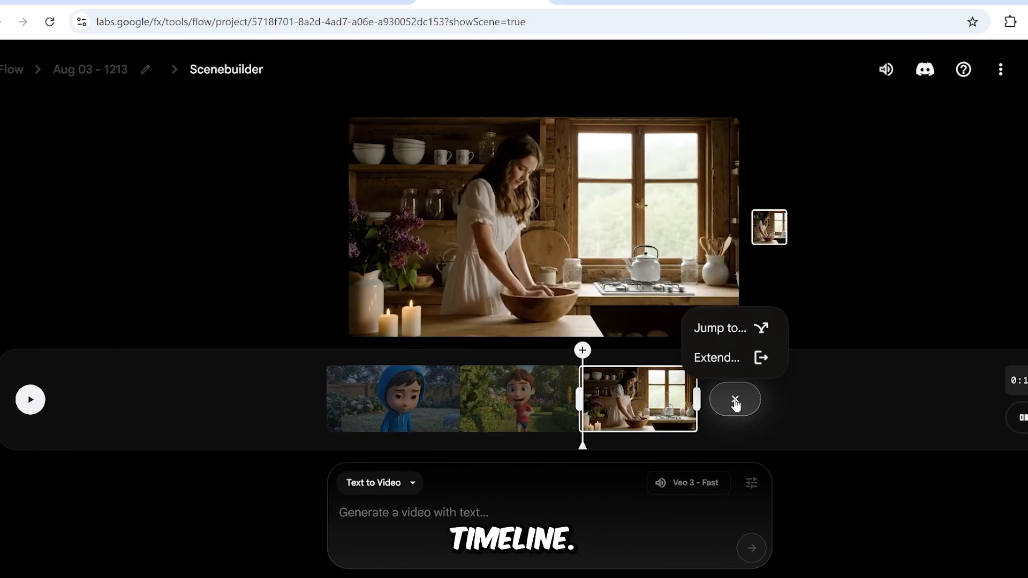
left_click(720, 329)
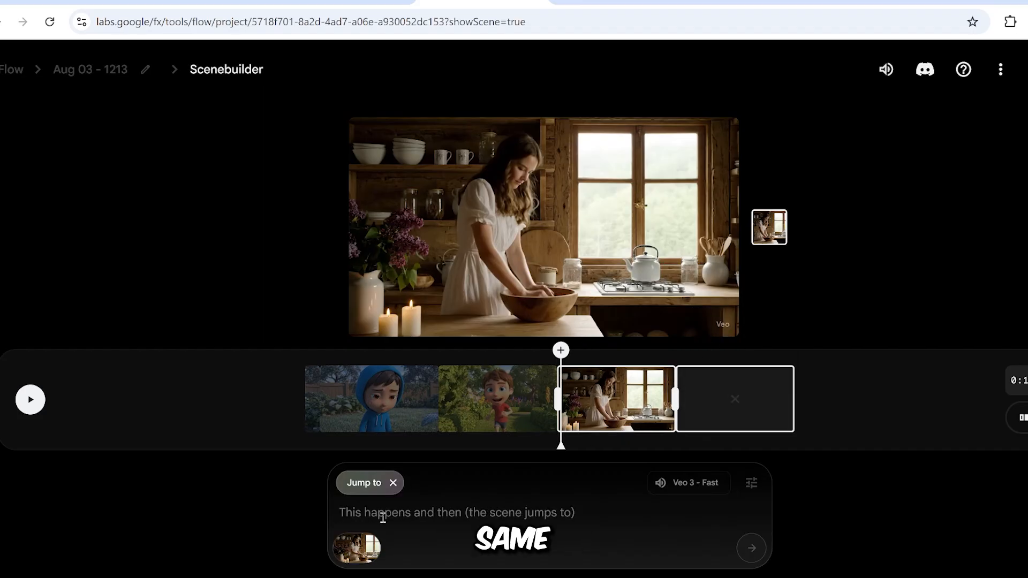
Enter the sunlit-garden compost-shoveling prompt for the jump shot and generate it.
left_click(383, 515)
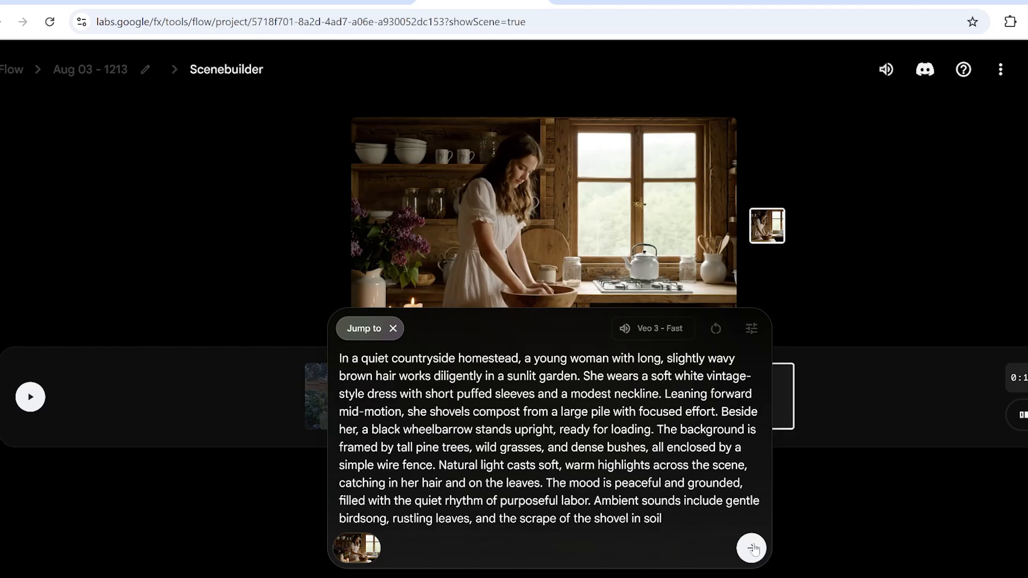
left_click(755, 548)
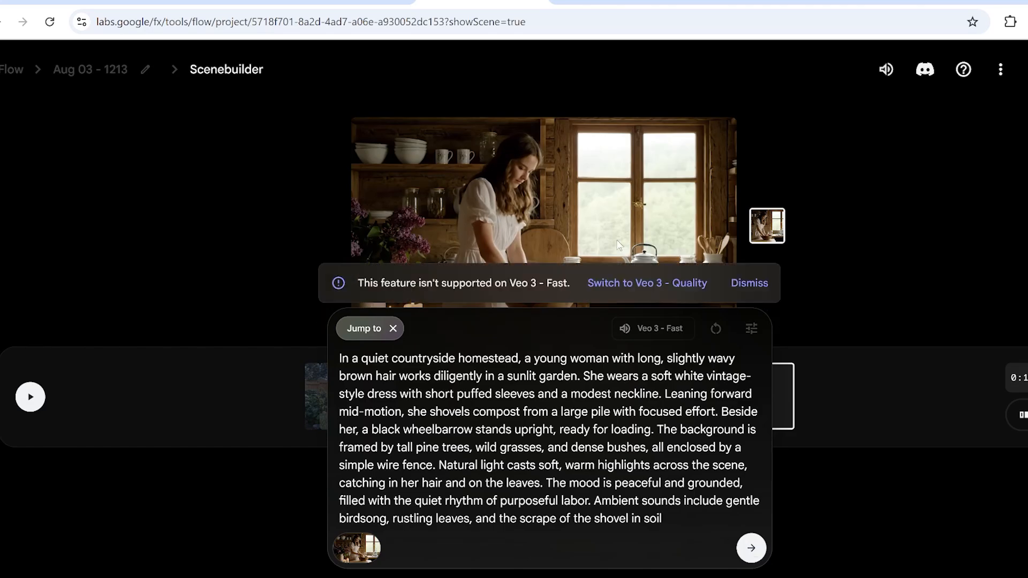
left_click(647, 283)
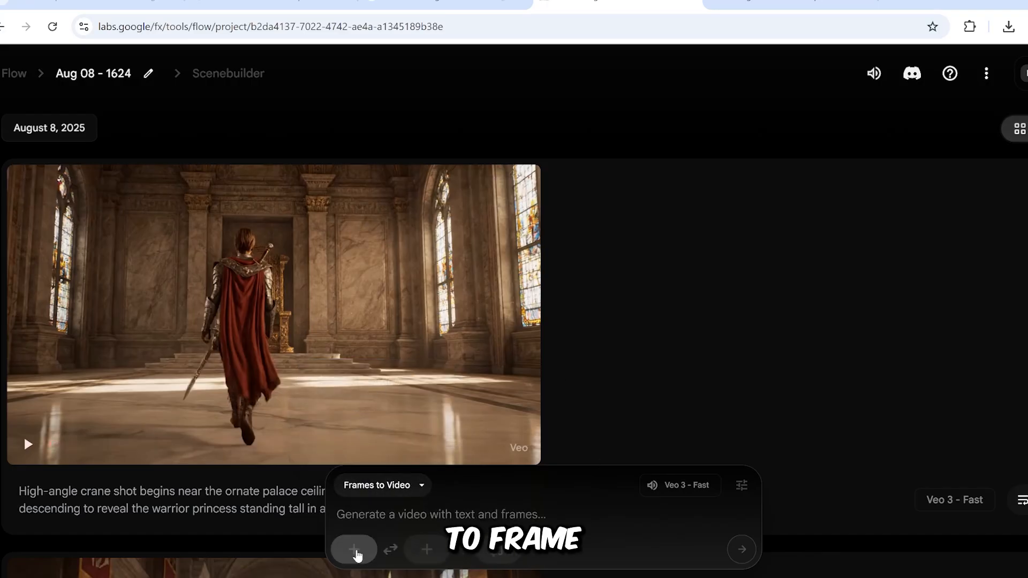
Generate a starting-frame image and use the first ginger-cat-in-denim-jacket variant as the video frame.
left_click(352, 549)
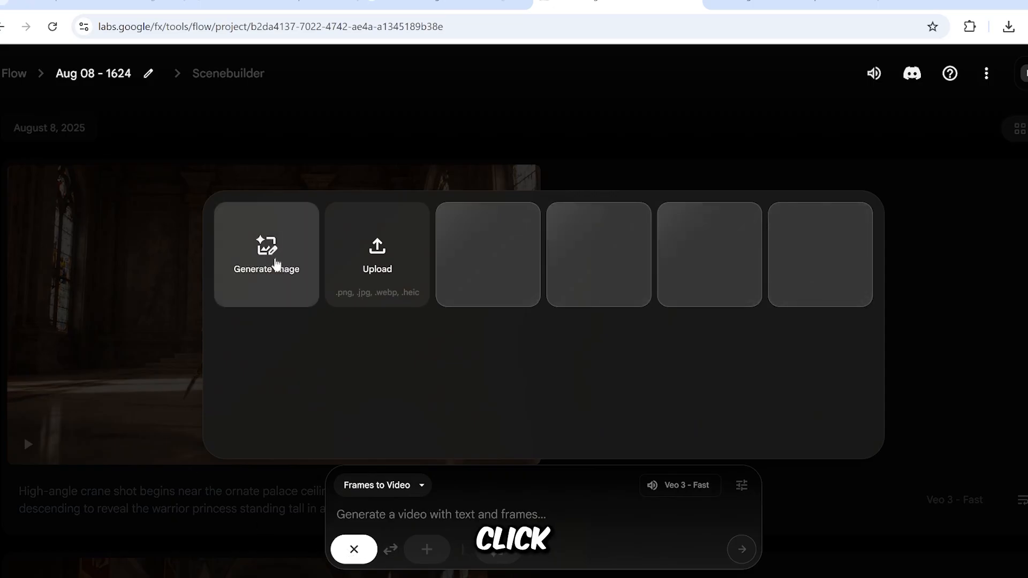
left_click(267, 259)
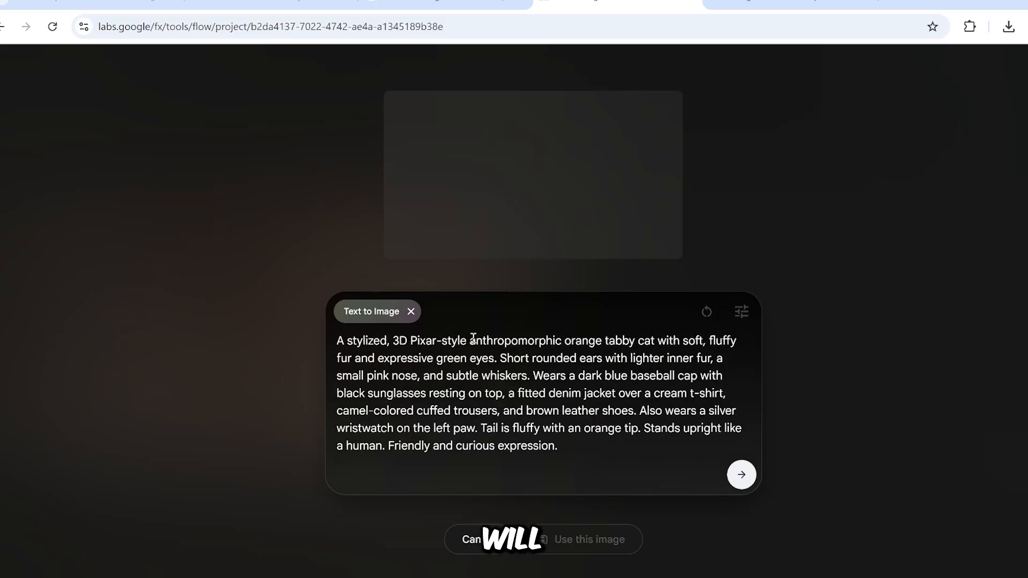
left_click(741, 474)
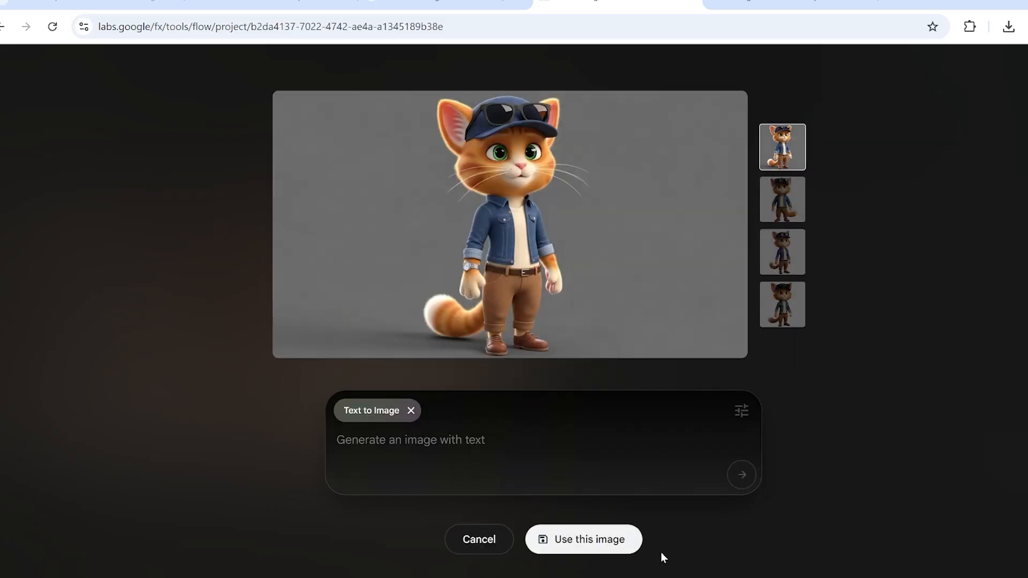
left_click(782, 199)
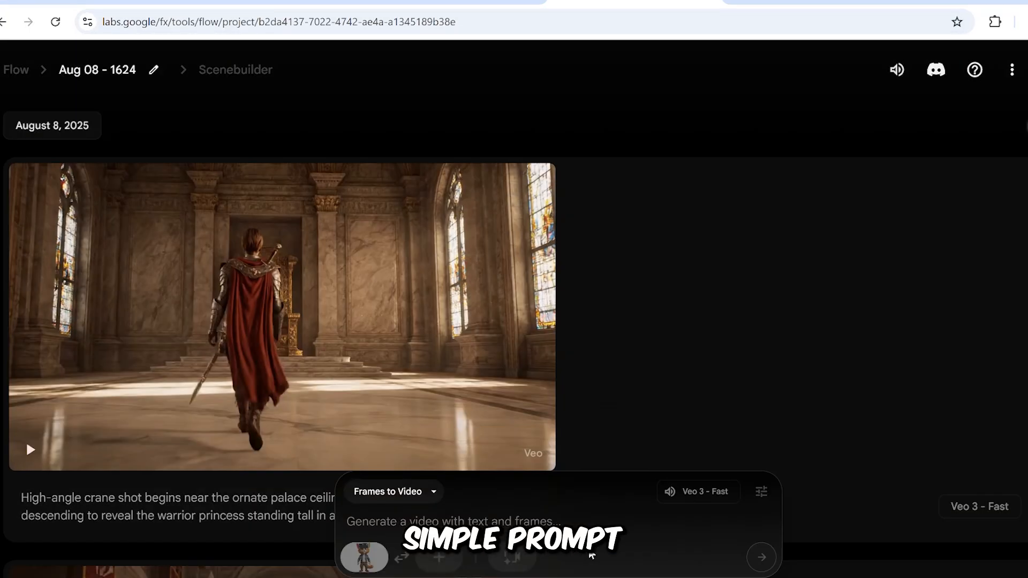
Write the prompt 'is setting on a park bench looking at his phone' for the cat frame.
type("is setting on a park bench looking at")
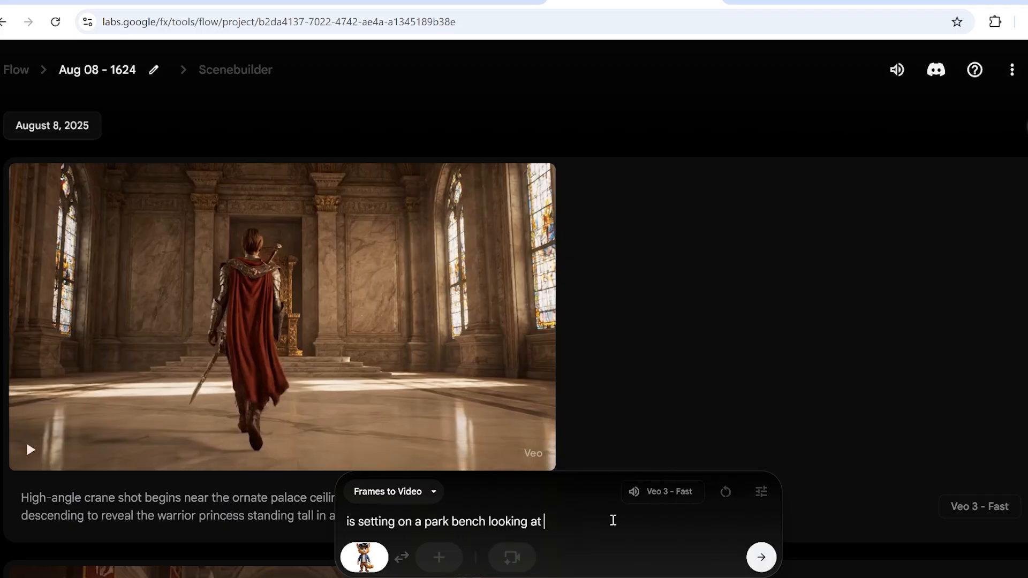
type("his phone")
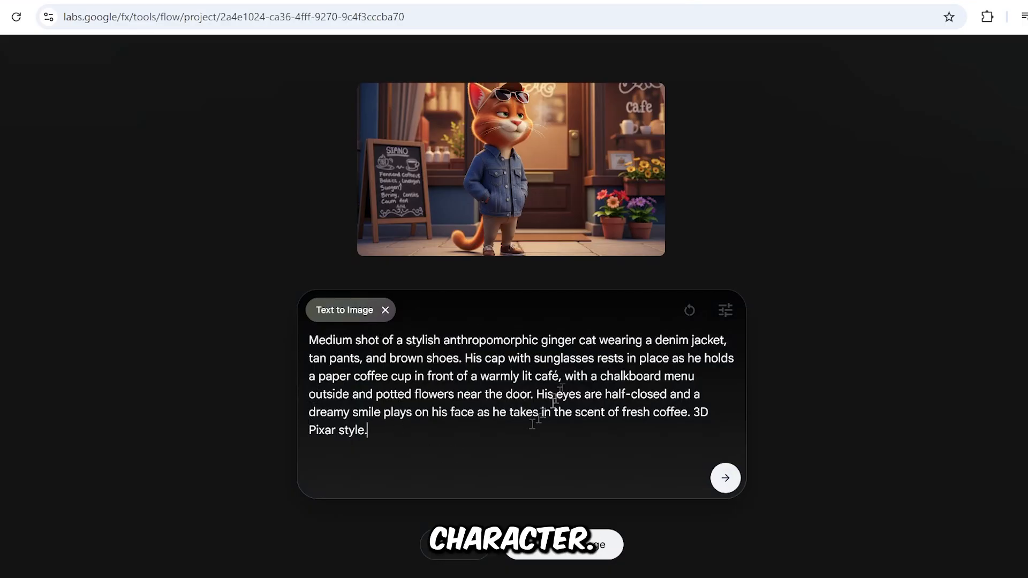
Pick the café cat image holding coffee and use it as the video's starting frame.
left_click(725, 477)
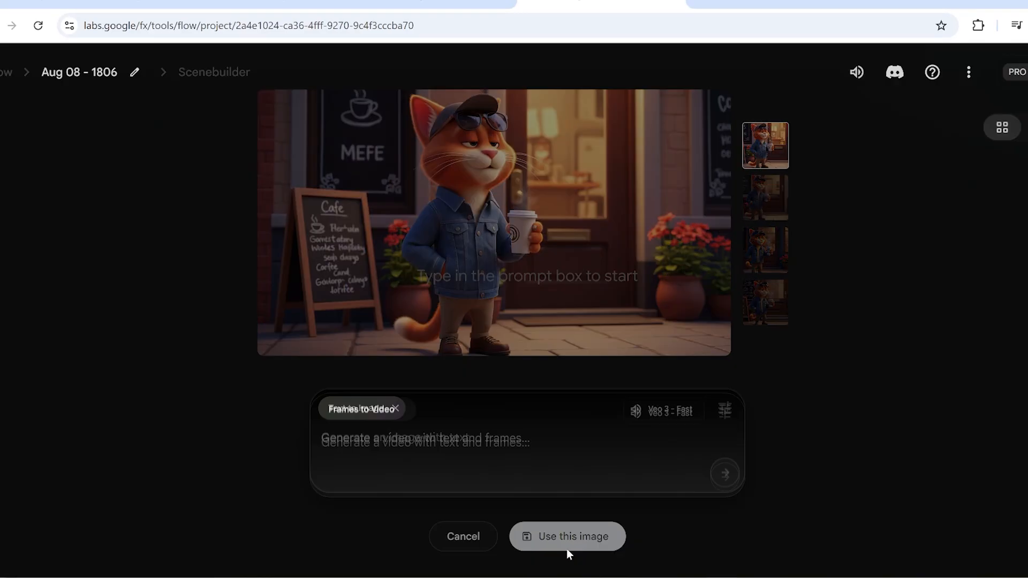
left_click(567, 535)
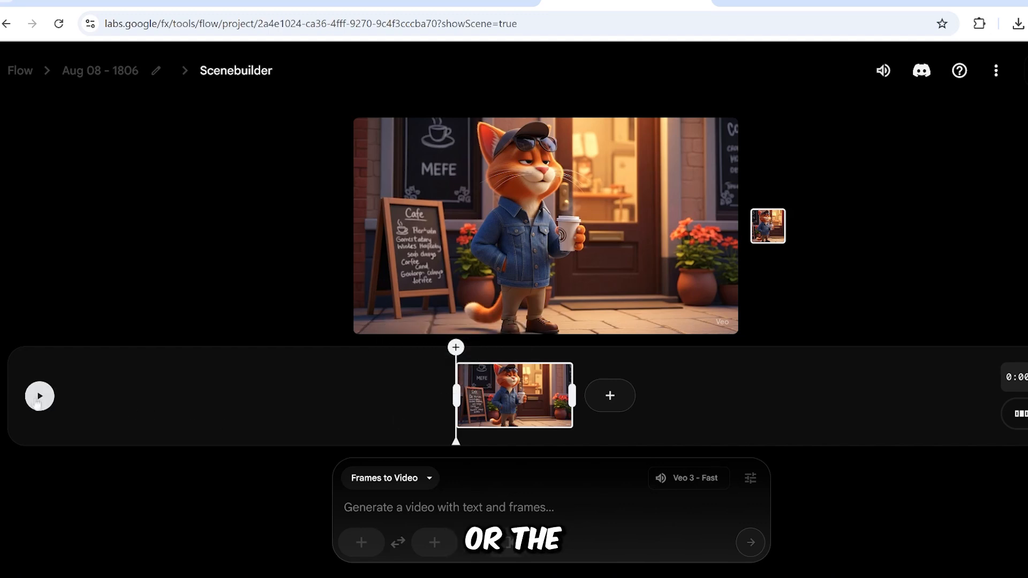
Choose the café cat image from the gallery as the starting frame of the next Scenebuilder shot.
left_click(41, 397)
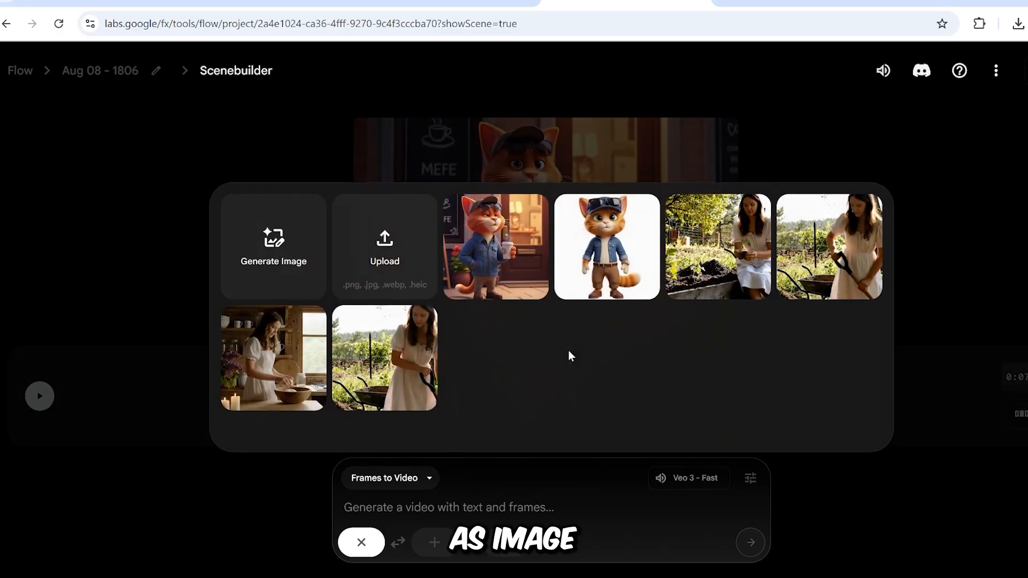
left_click(383, 246)
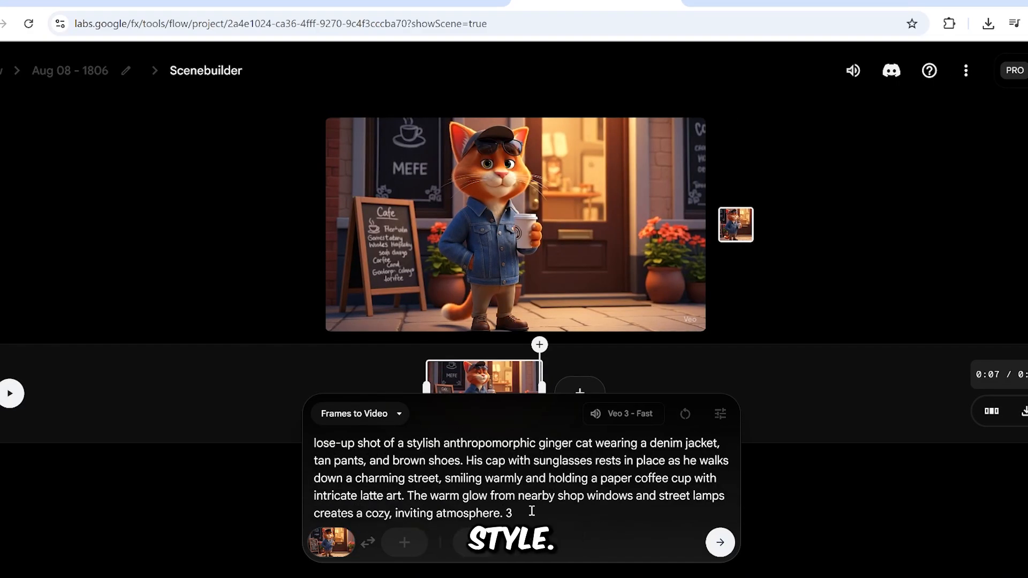
Append '3D Pixar style' to the close-up street-walk latte prompt and submit it.
type("D Pixar style")
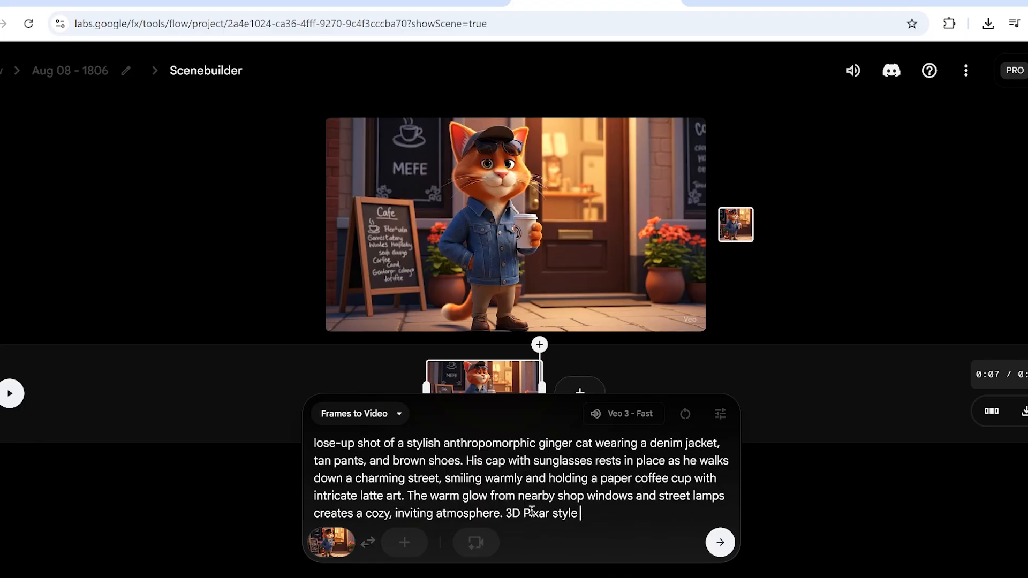
mouse_move(566, 529)
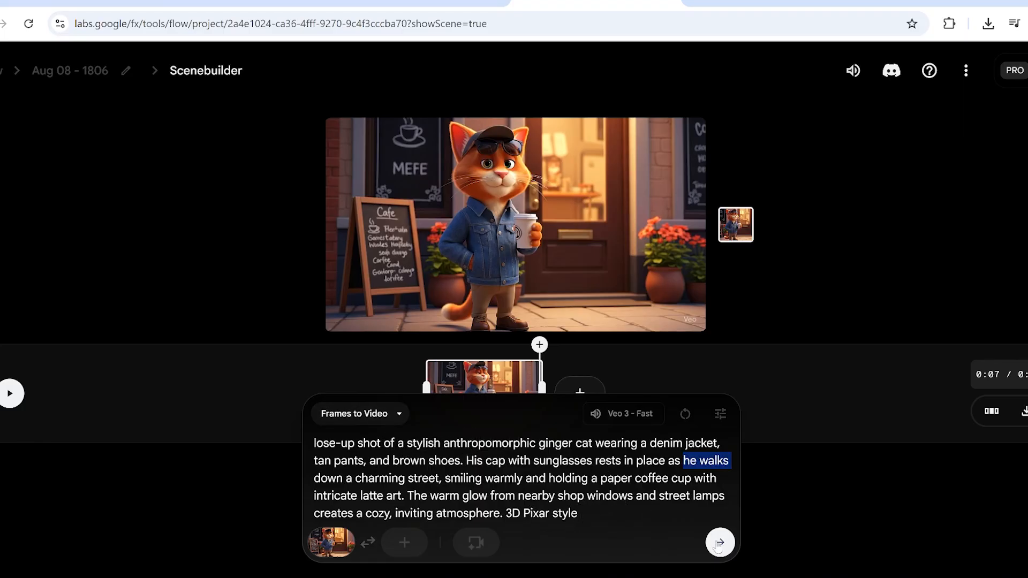
left_click(718, 543)
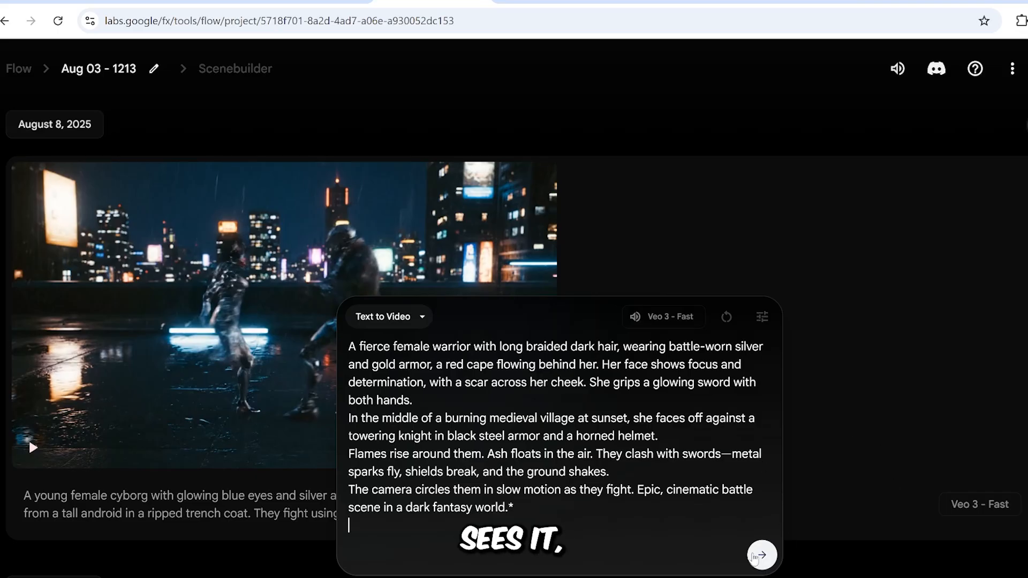
Submit the burning-village female warrior versus black-armored knight fight prompt for generation.
left_click(765, 555)
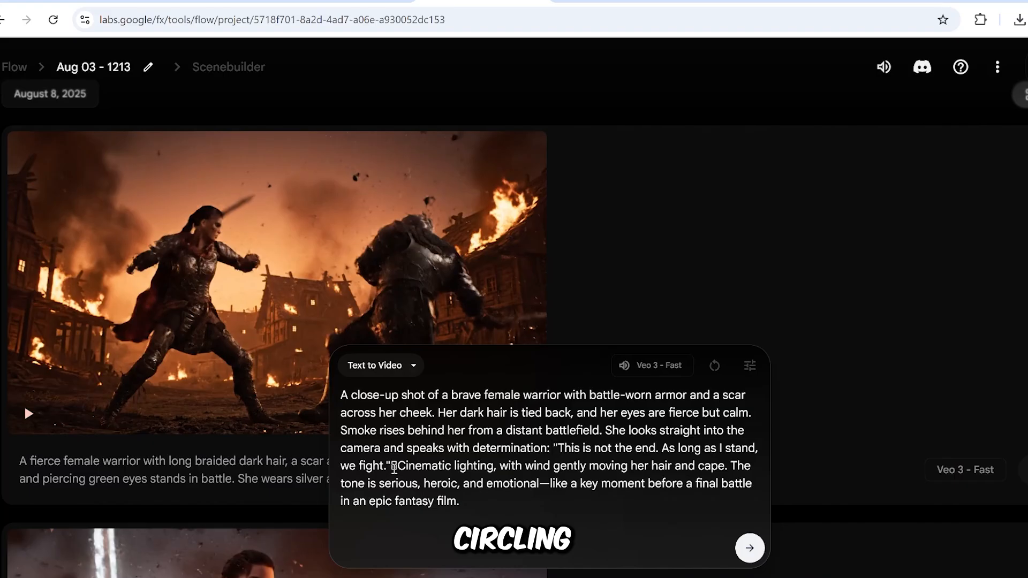
Place the cursor after the warrior's line 'As long as I stand, we fight' in the close-up prompt.
left_click(396, 465)
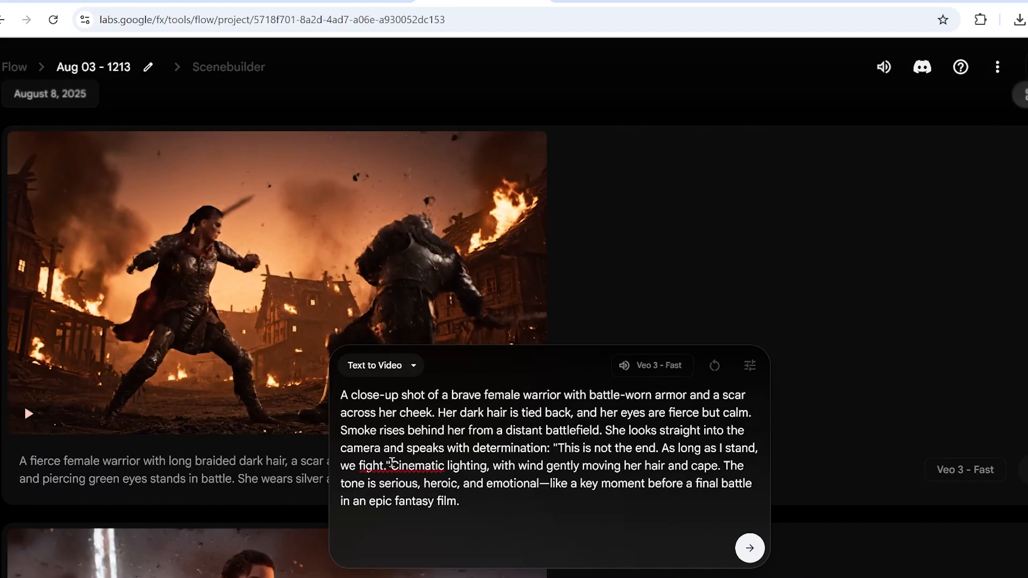